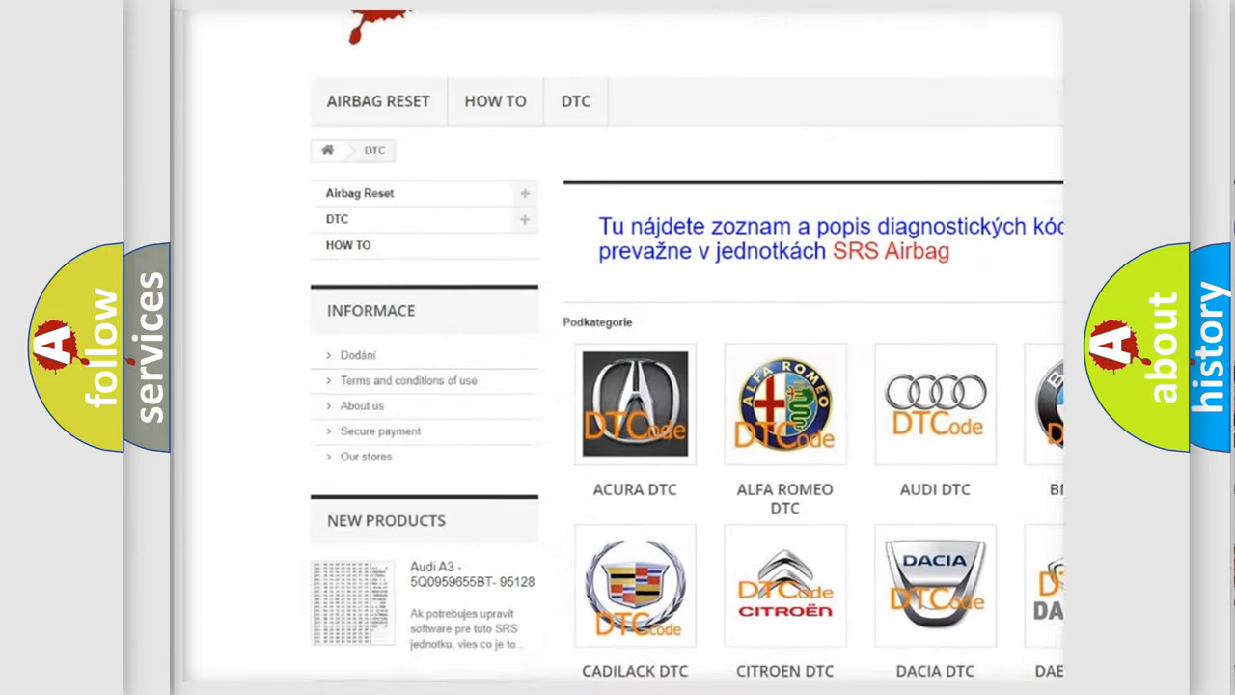
{"action": "scroll", "scroll_direction": "down", "scroll_amount": 3}
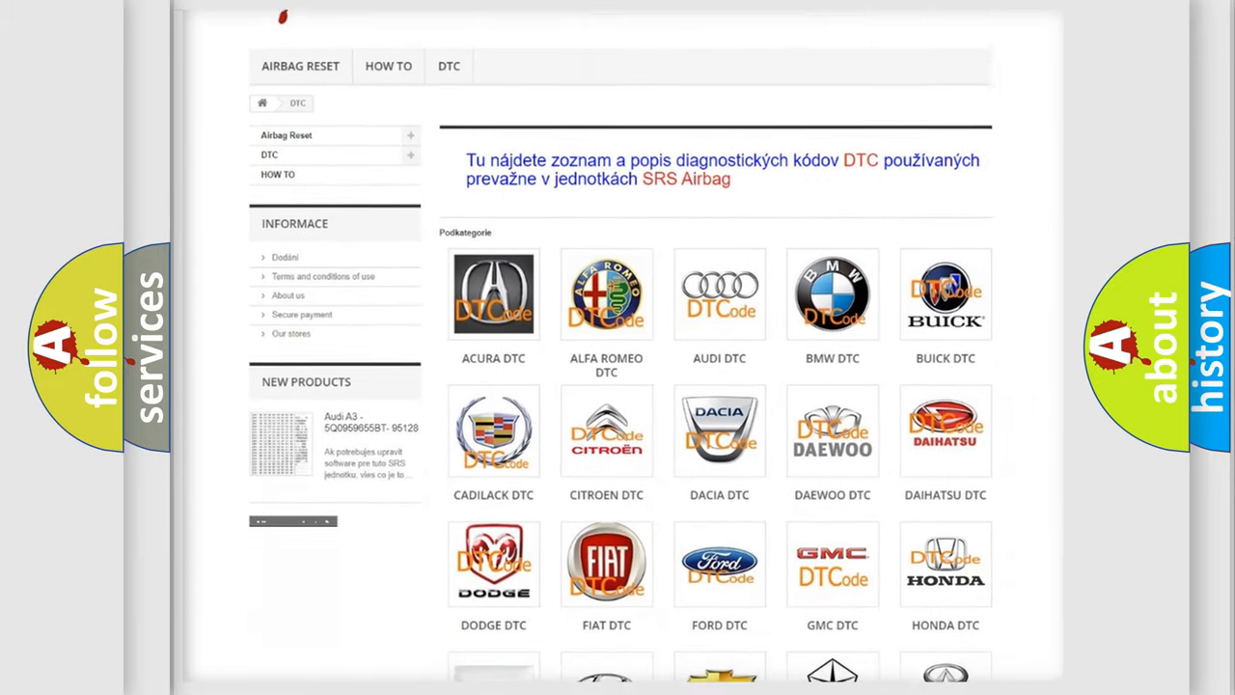
{"action": "scroll", "scroll_direction": "down", "scroll_amount": 3}
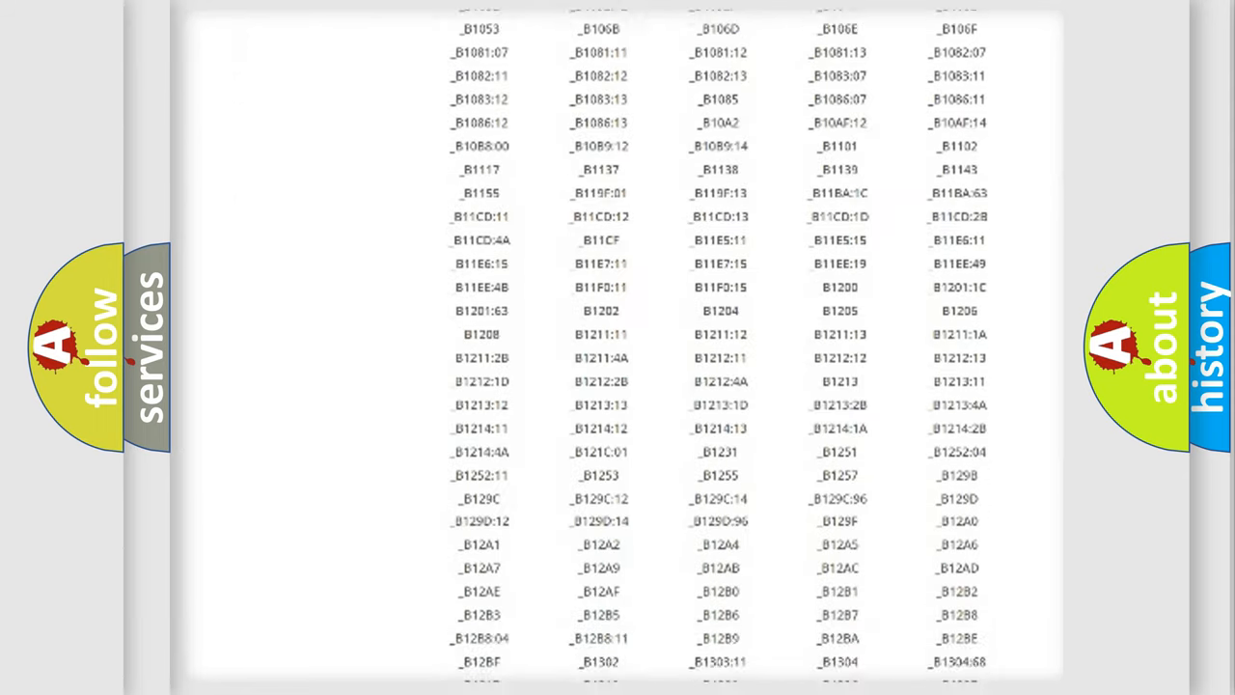
{"action": "scroll", "scroll_direction": "down", "scroll_amount": 3}
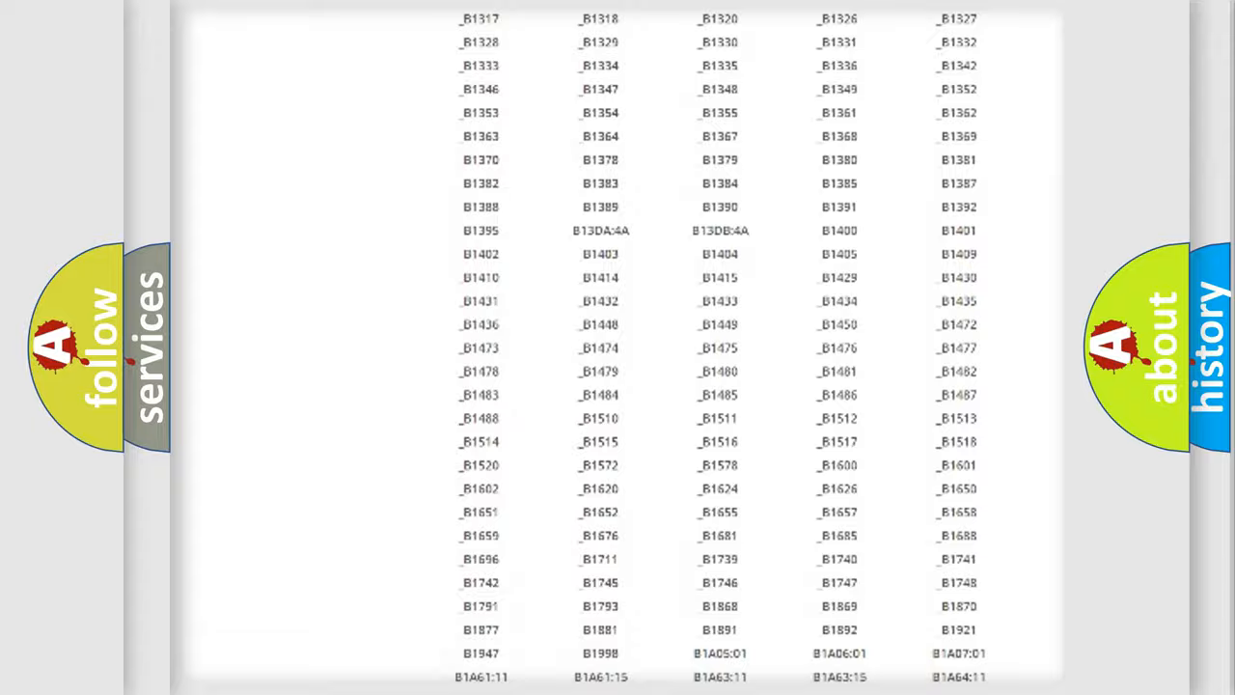